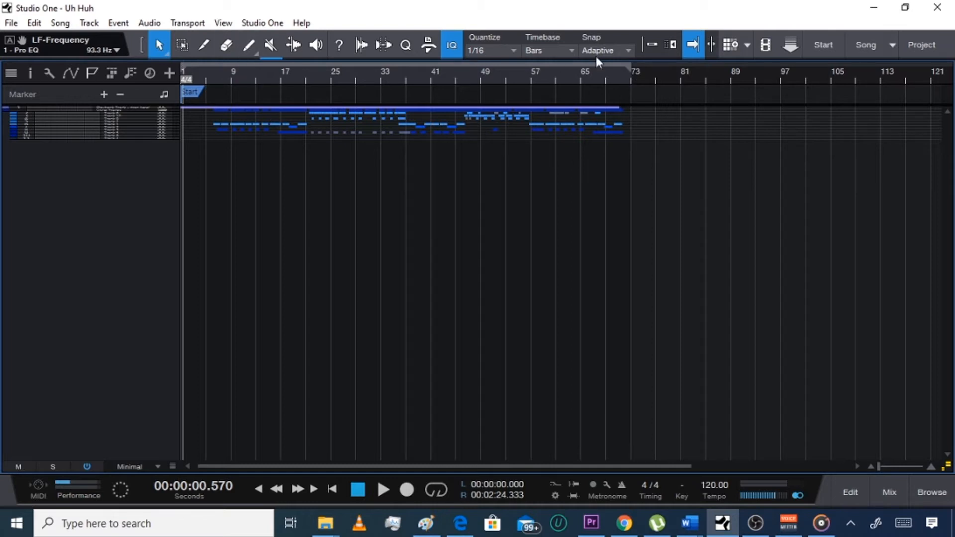
{"action": "mouse_move", "coordinate": [660, 58]}
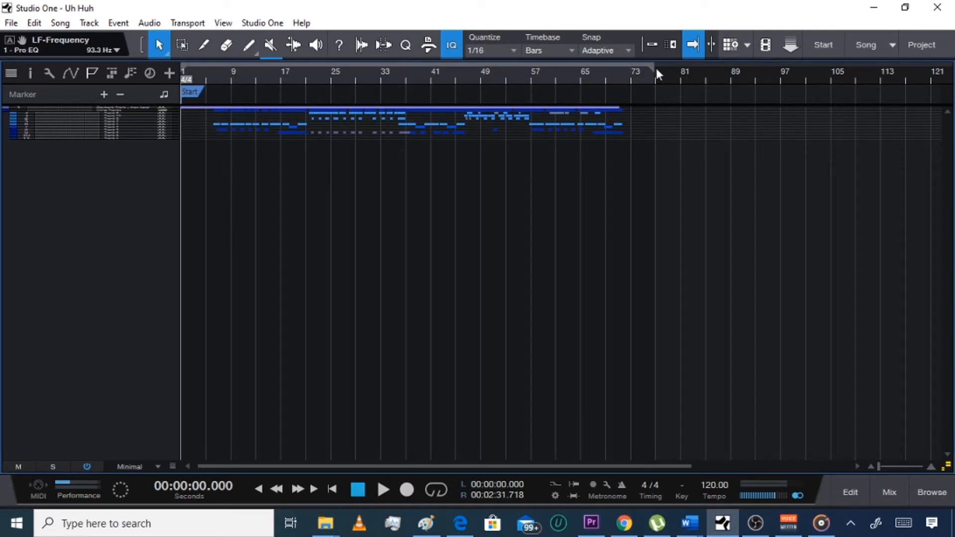
{"action": "mouse_move", "coordinate": [639, 72]}
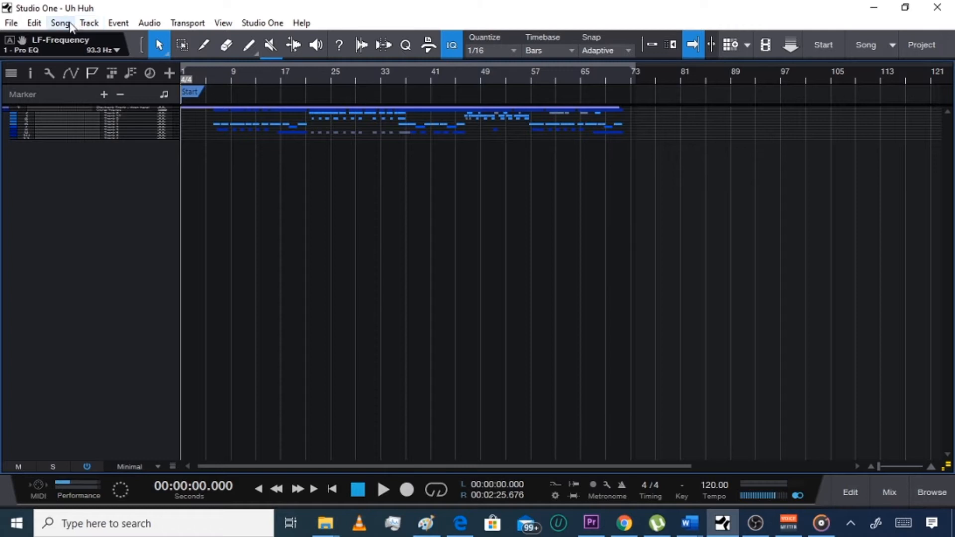
Step: Open Export Mixdown and choose the Music folder as the export destination
{"action": "left_click", "coordinate": [60, 22]}
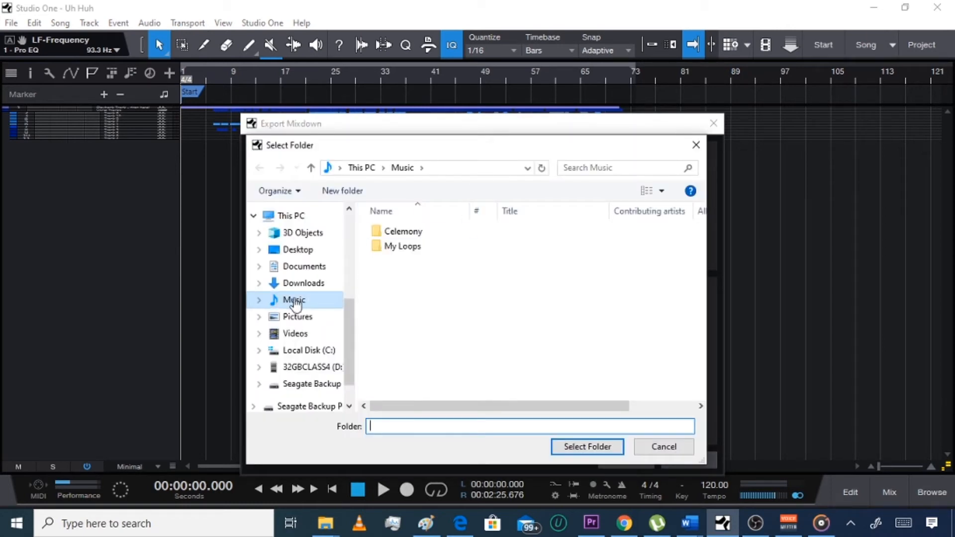
{"action": "left_click", "coordinate": [303, 282]}
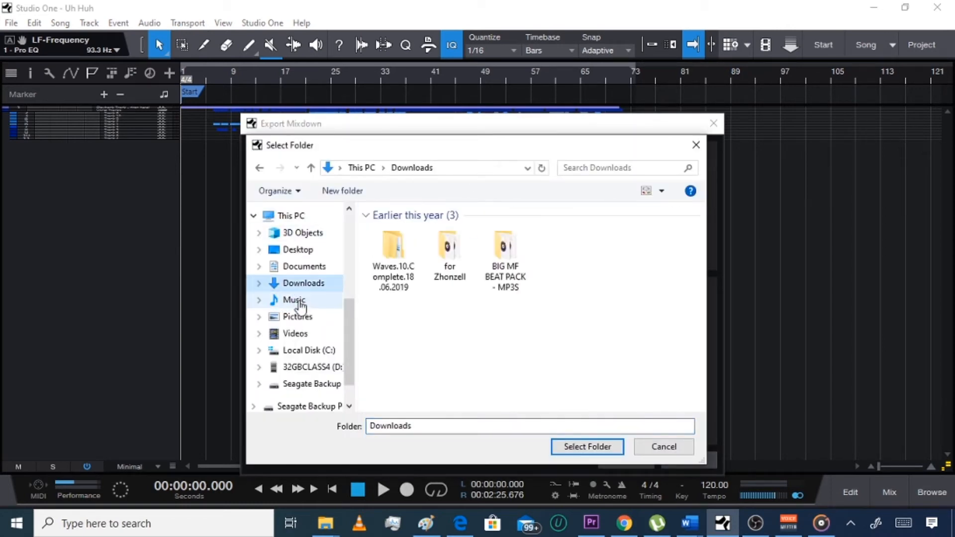
{"action": "left_click", "coordinate": [294, 300]}
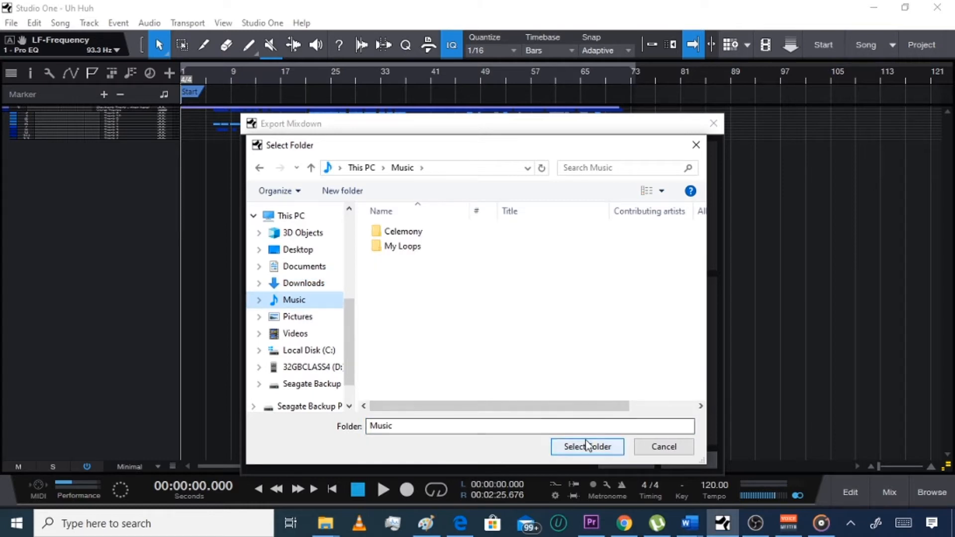
{"action": "left_click", "coordinate": [587, 447]}
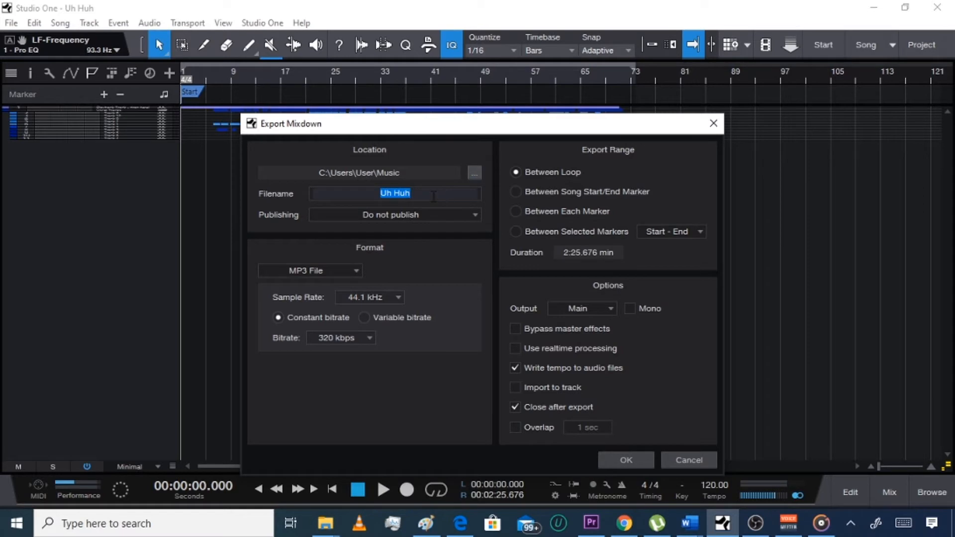
{"action": "left_click", "coordinate": [394, 215]}
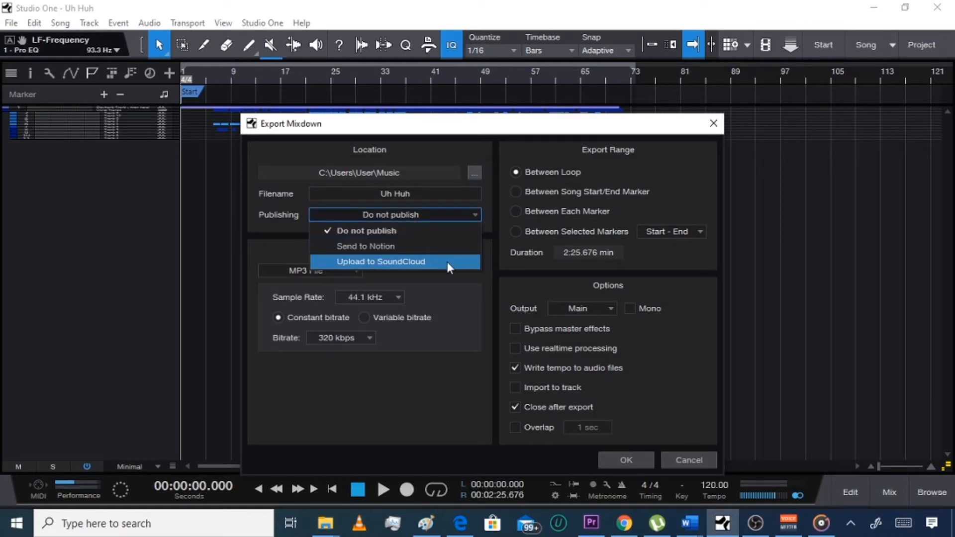
{"action": "left_click", "coordinate": [394, 215]}
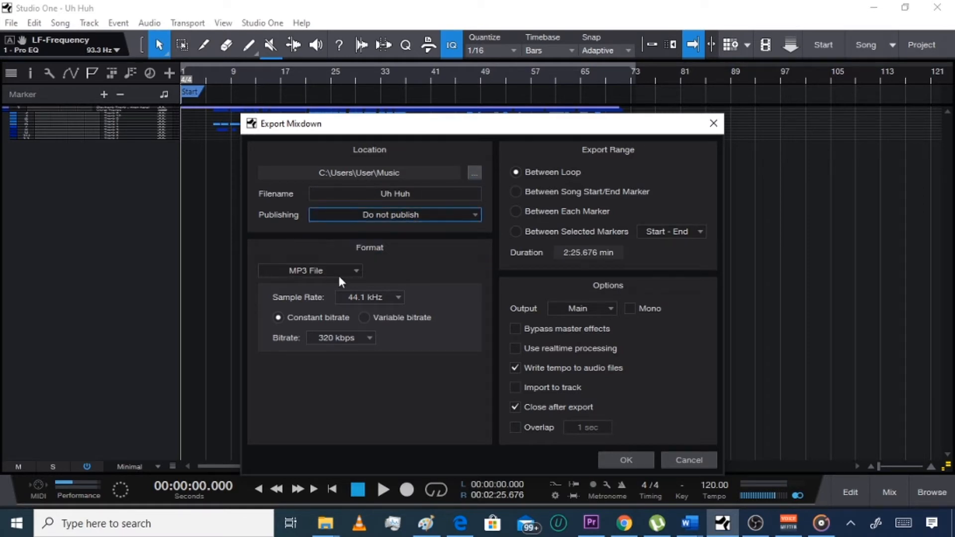
{"action": "mouse_move", "coordinate": [334, 282]}
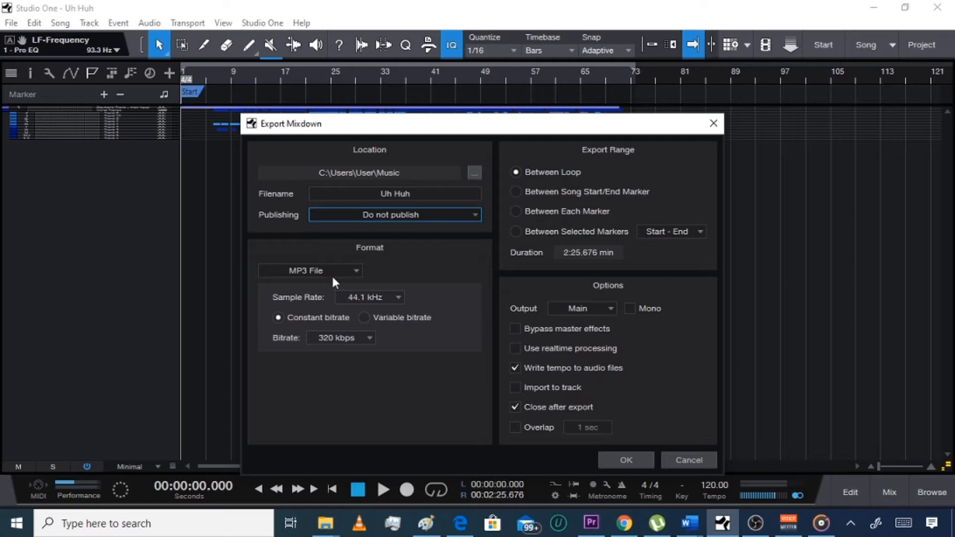
{"action": "left_click", "coordinate": [395, 214]}
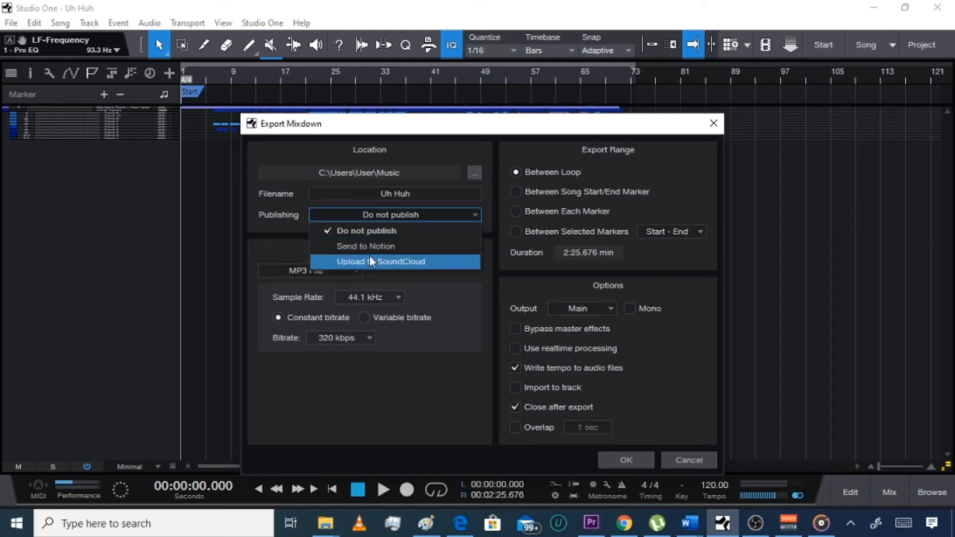
{"action": "left_click", "coordinate": [395, 215]}
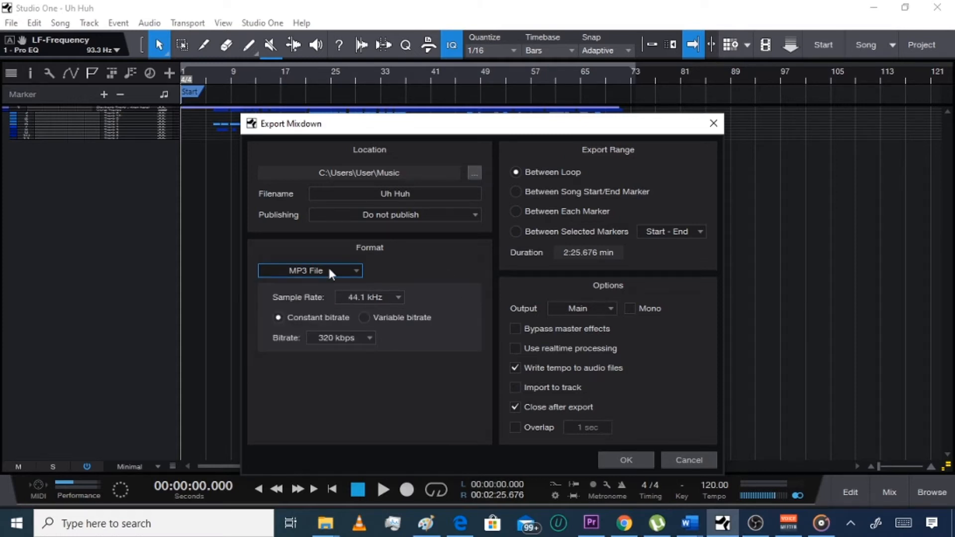
{"action": "left_click", "coordinate": [309, 271]}
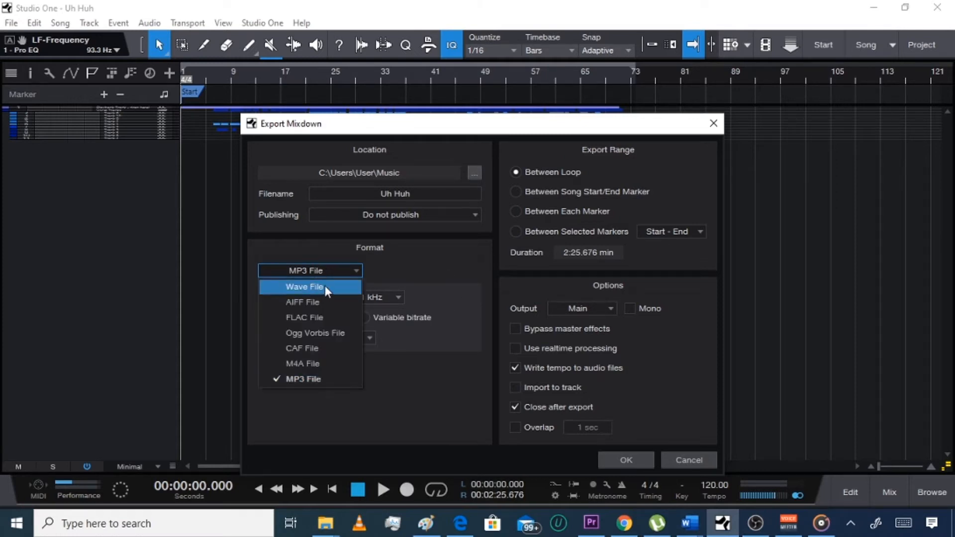
{"action": "mouse_move", "coordinate": [334, 292]}
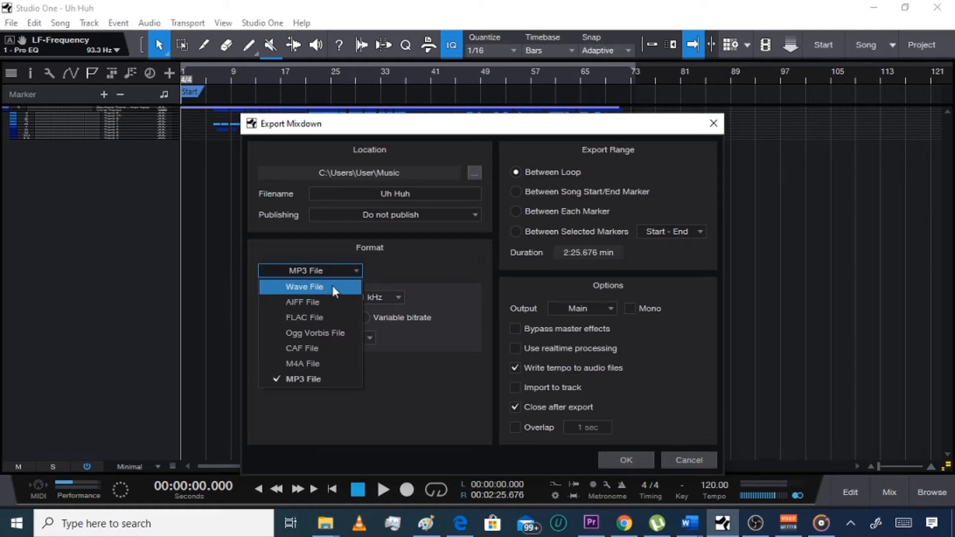
{"action": "mouse_move", "coordinate": [321, 379]}
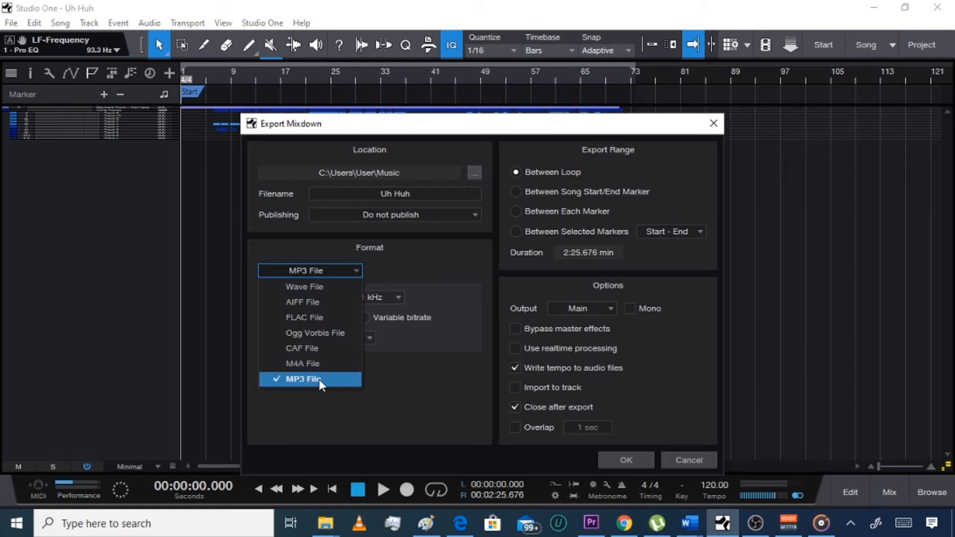
{"action": "mouse_move", "coordinate": [333, 387]}
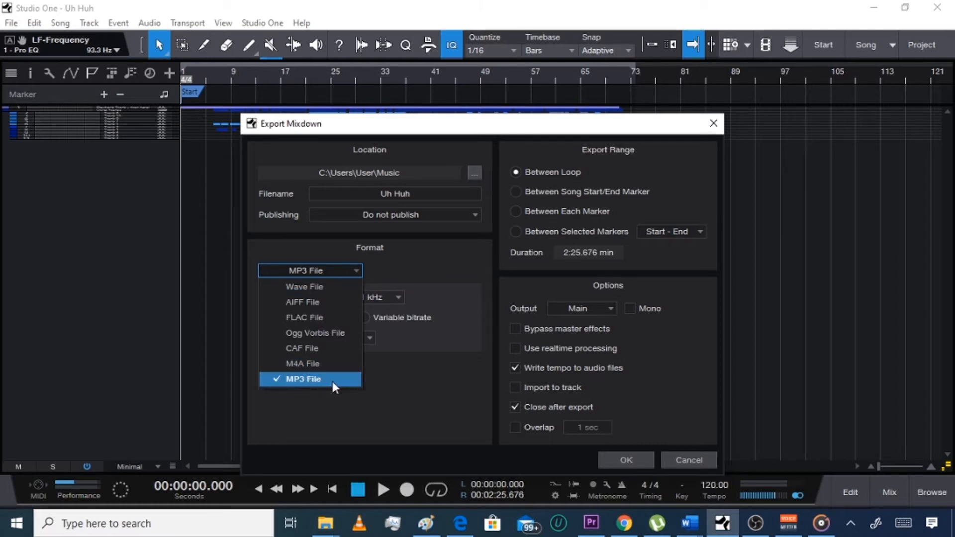
{"action": "left_click", "coordinate": [304, 379]}
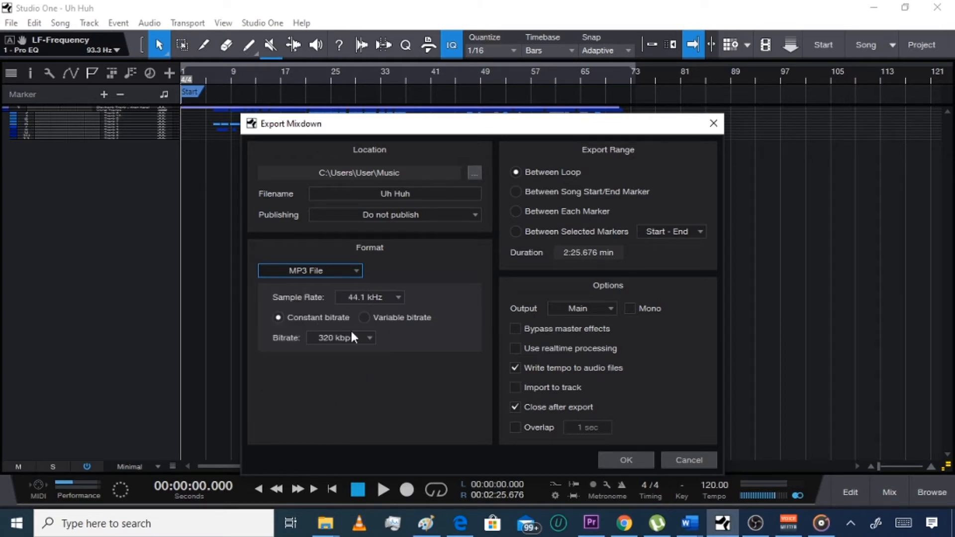
{"action": "mouse_move", "coordinate": [367, 382]}
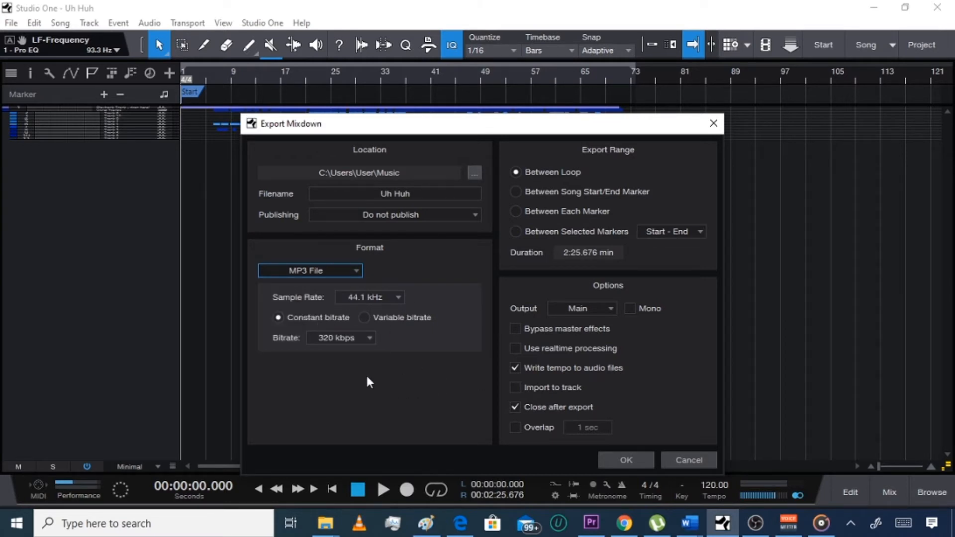
{"action": "mouse_move", "coordinate": [559, 275]}
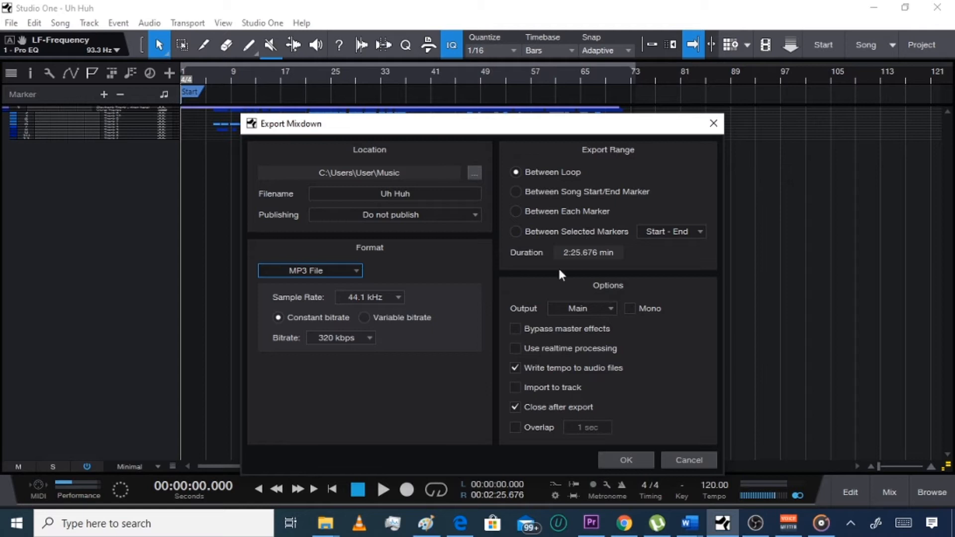
{"action": "mouse_move", "coordinate": [350, 344]}
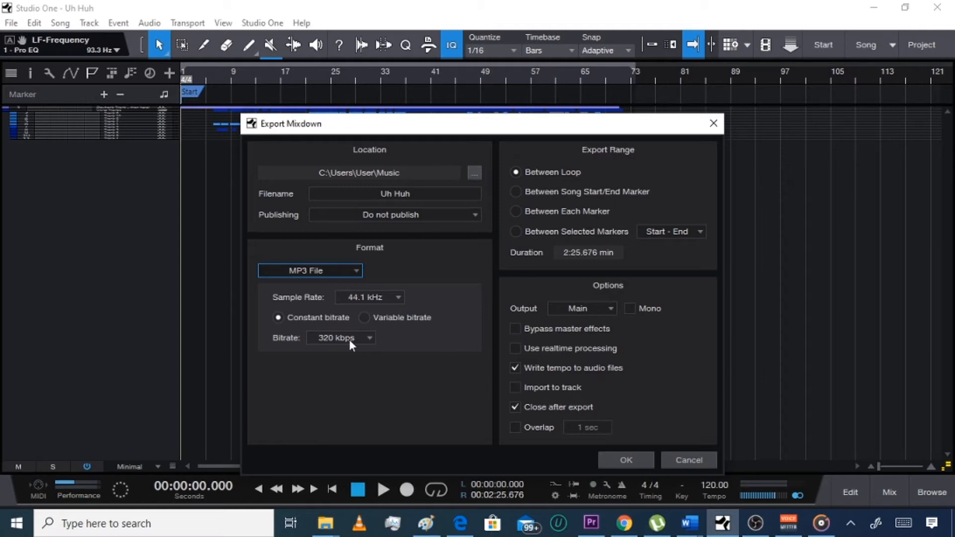
Step: Keep 44.1 kHz sample rate and 320 kbps bitrate, then render Uh Huh.mp3
{"action": "left_click", "coordinate": [341, 337]}
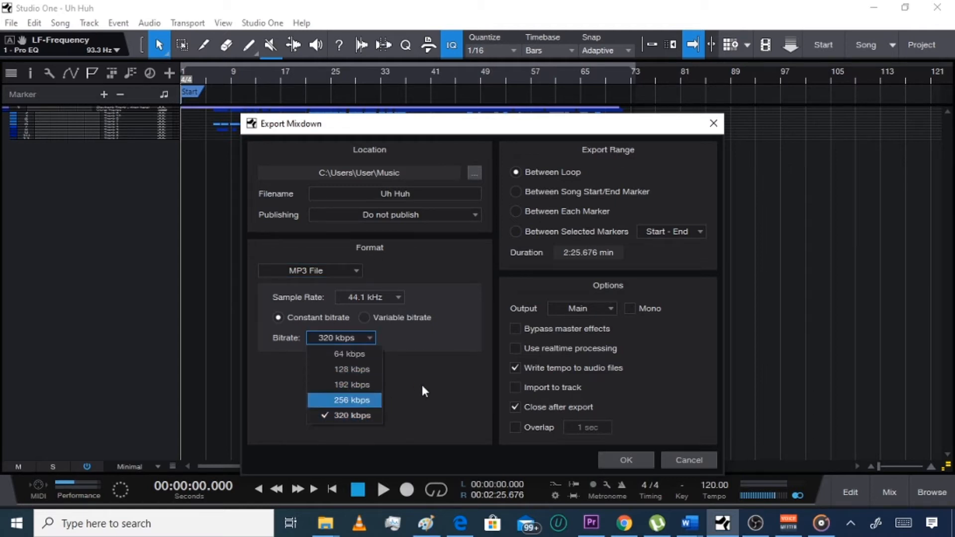
{"action": "left_click", "coordinate": [399, 298]}
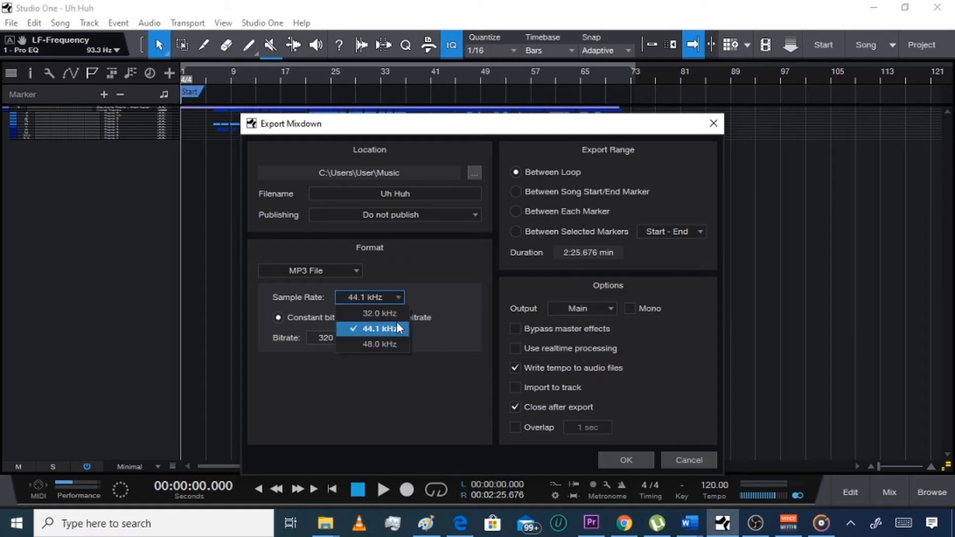
{"action": "left_click", "coordinate": [379, 329]}
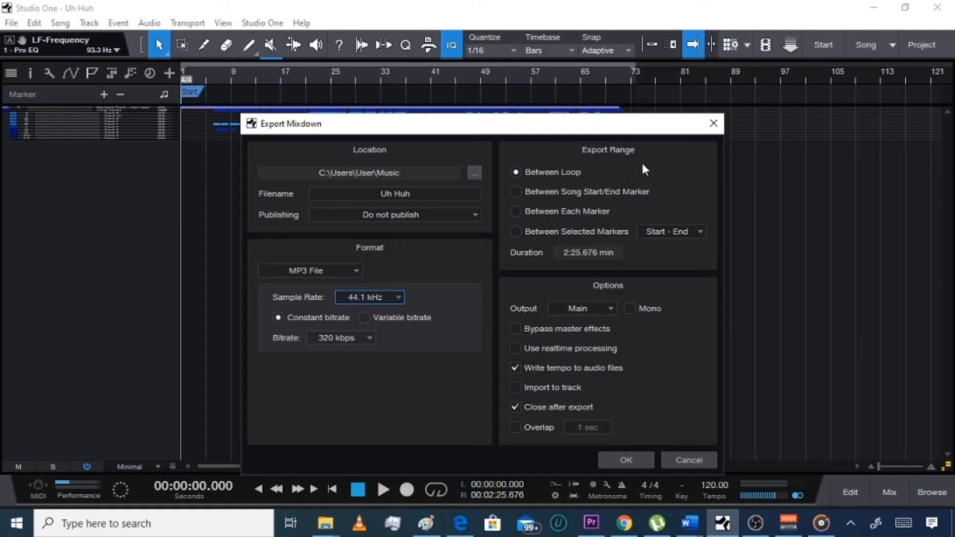
{"action": "mouse_move", "coordinate": [554, 181]}
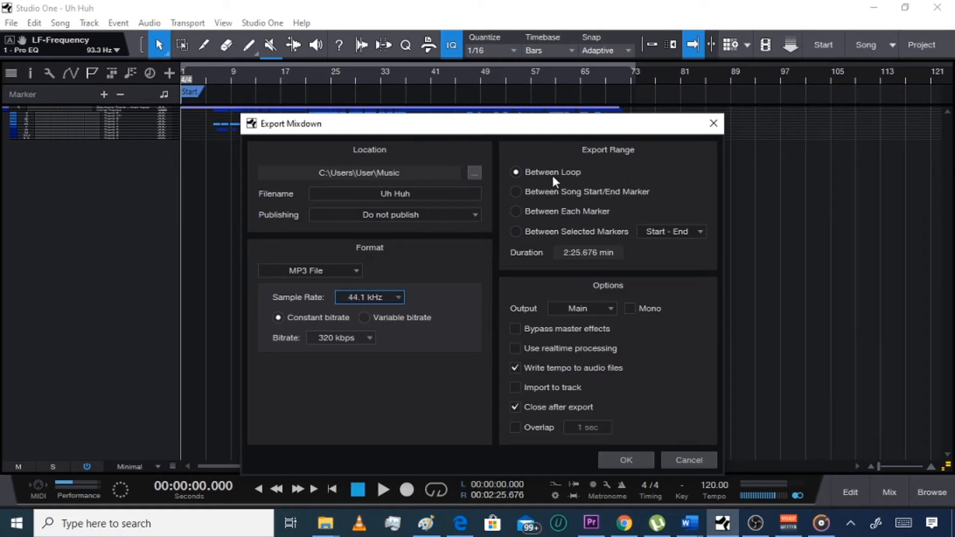
{"action": "mouse_move", "coordinate": [615, 275]}
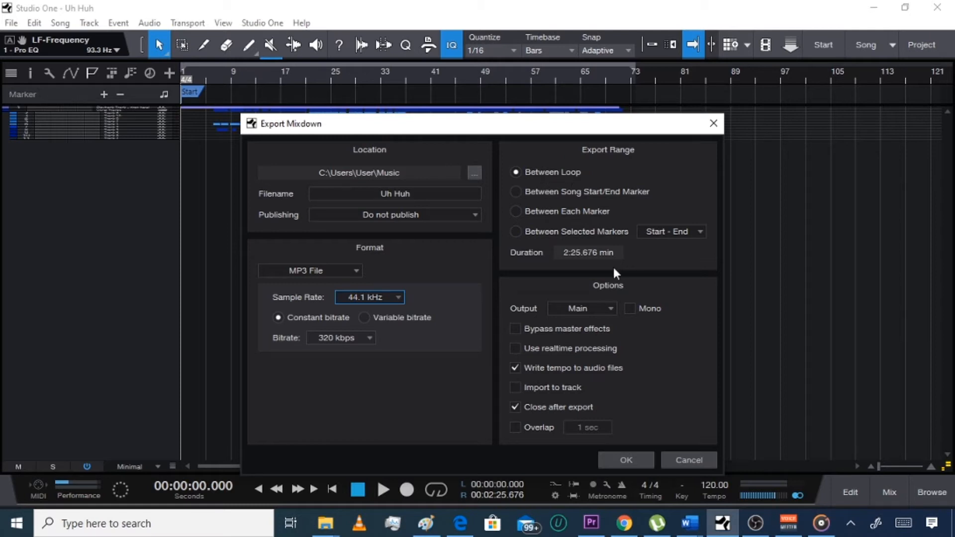
{"action": "mouse_move", "coordinate": [596, 341]}
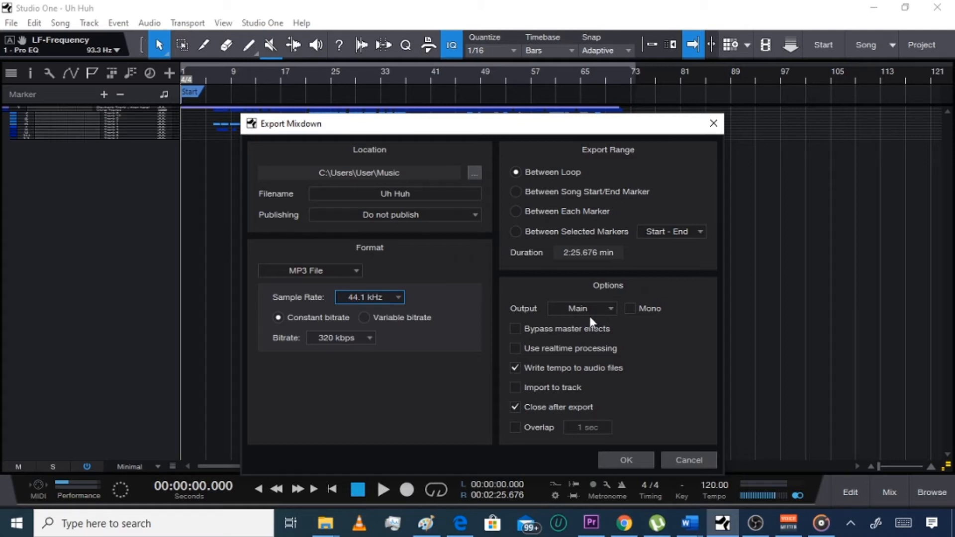
{"action": "mouse_move", "coordinate": [518, 375]}
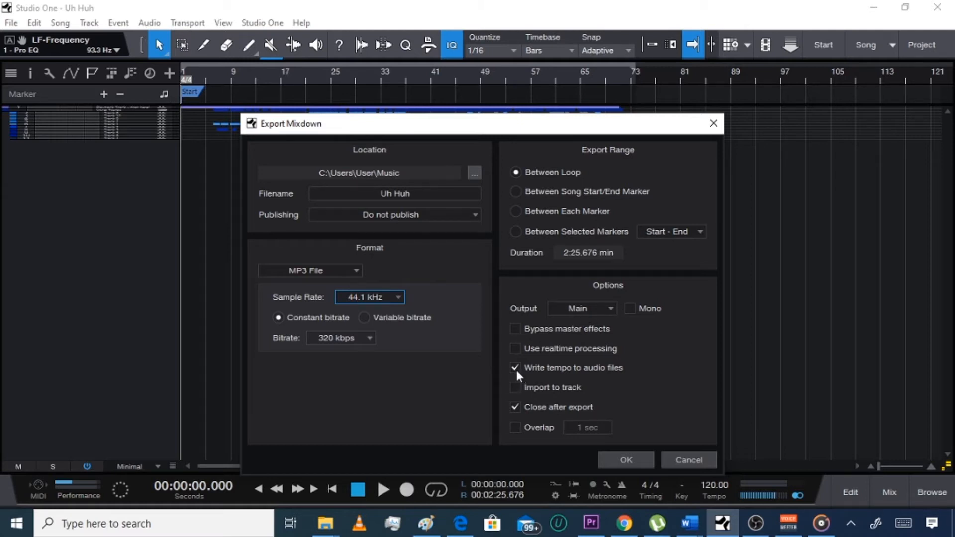
{"action": "mouse_move", "coordinate": [527, 418]}
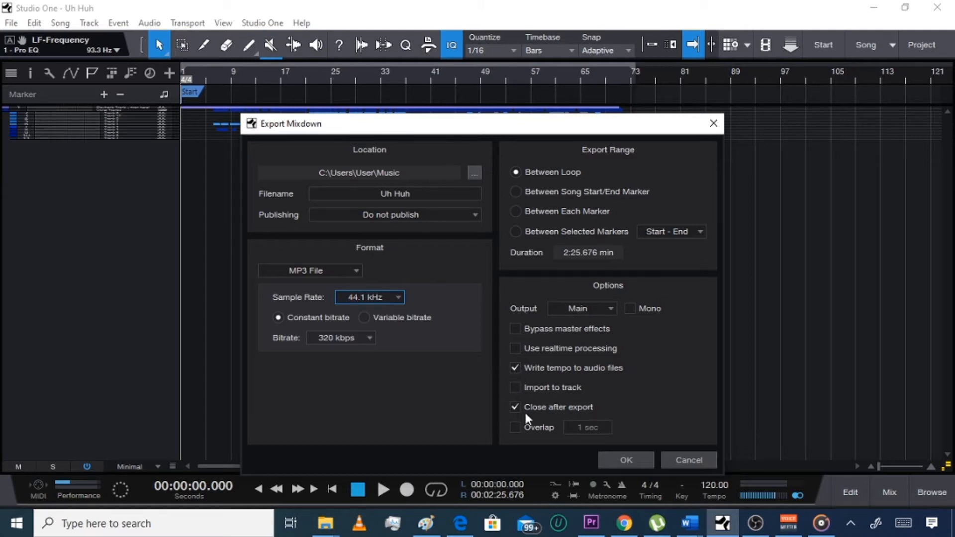
{"action": "left_click", "coordinate": [625, 459]}
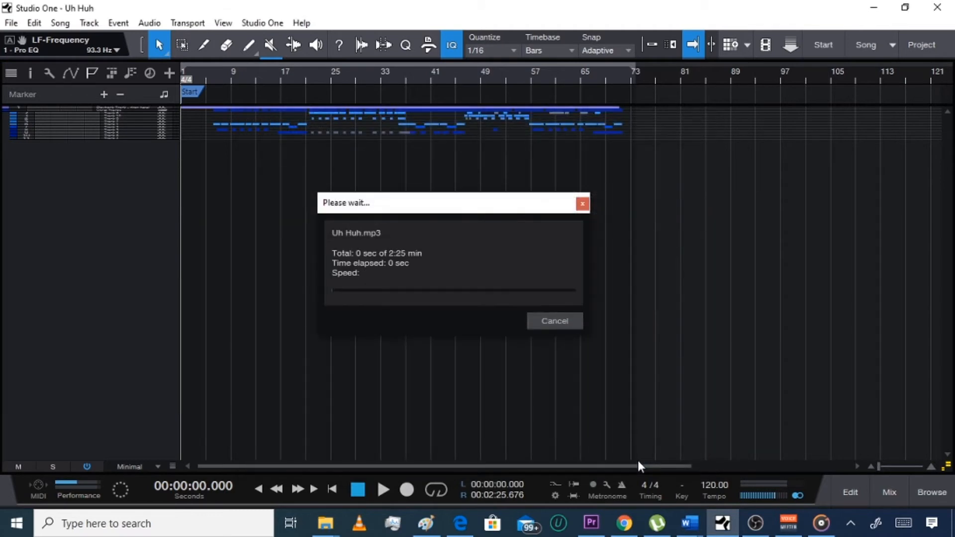